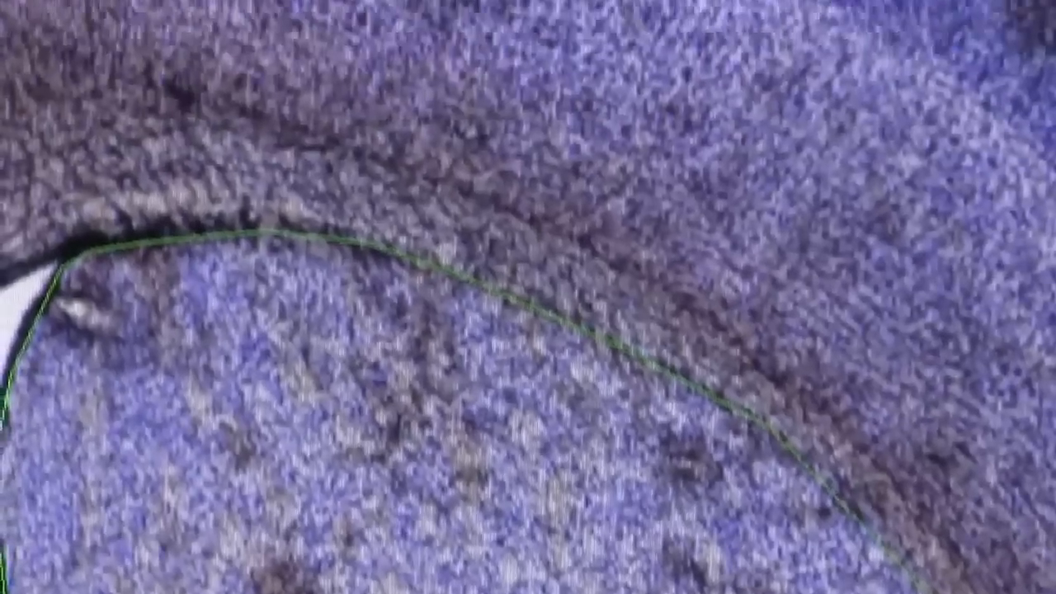
Load the StereoInvestigator.DAT data file from the File menu.
left_click(18, 31)
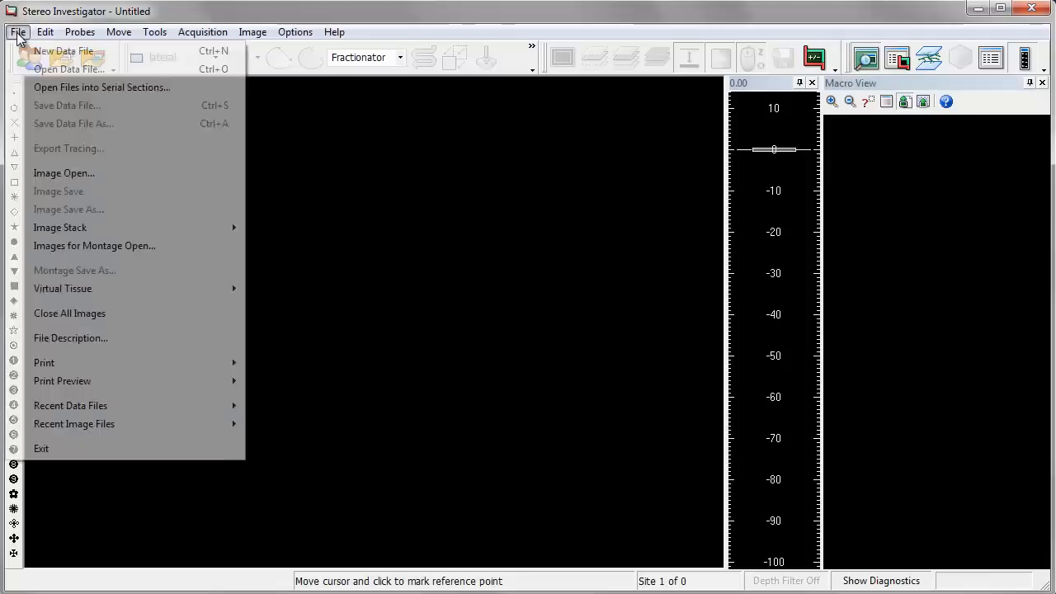
left_click(70, 405)
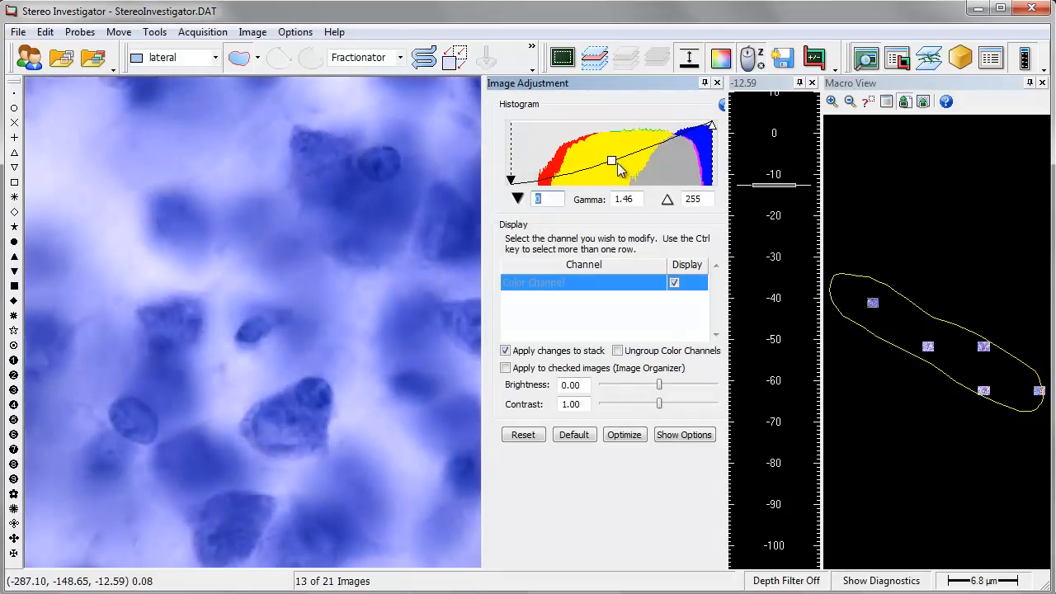
Raise the image gamma to 1.94 and nudge the brightness slider.
left_click_drag(612, 160, 612, 164)
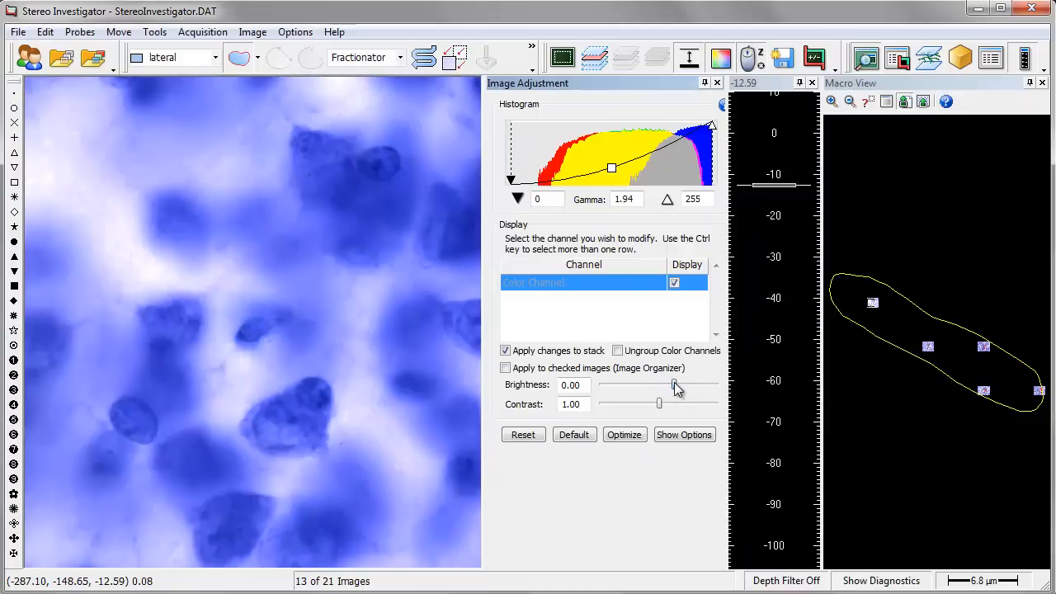
left_click_drag(677, 385, 660, 386)
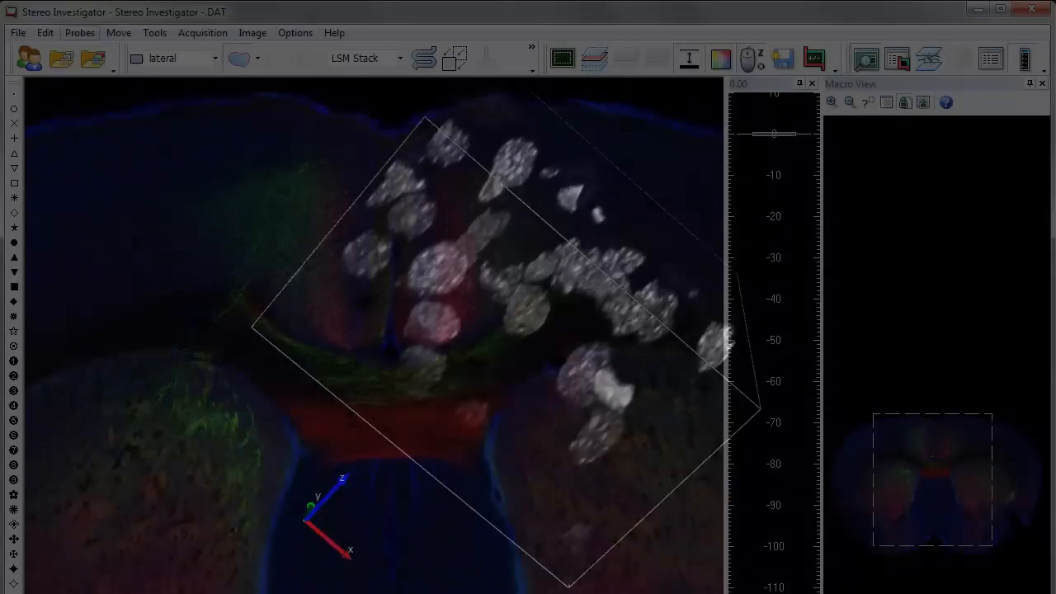
Browse the Probes menu to review the available stereology probes.
left_click(79, 33)
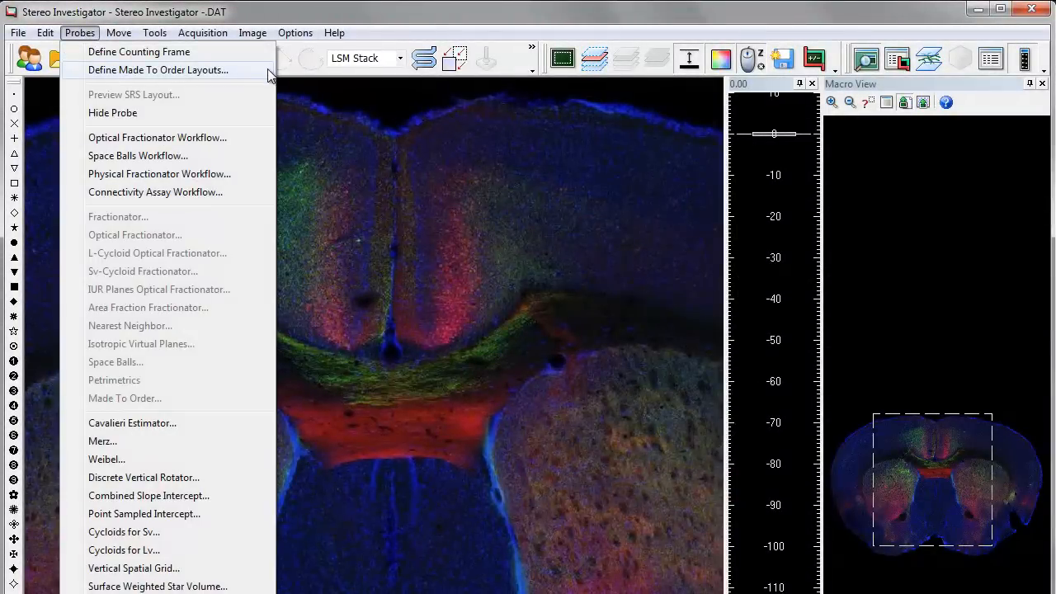
mouse_move(260, 138)
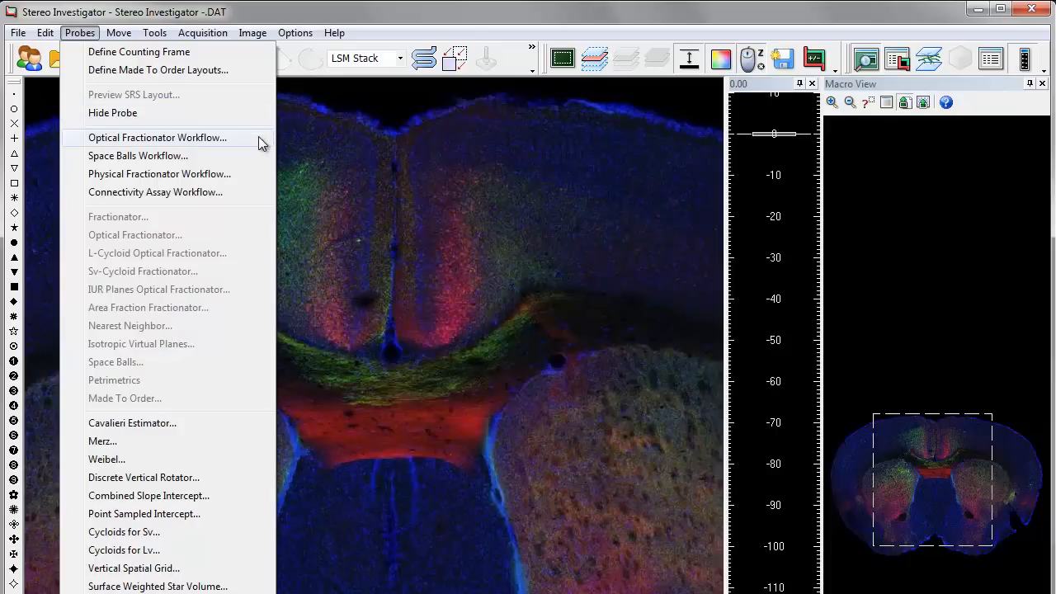
mouse_move(256, 193)
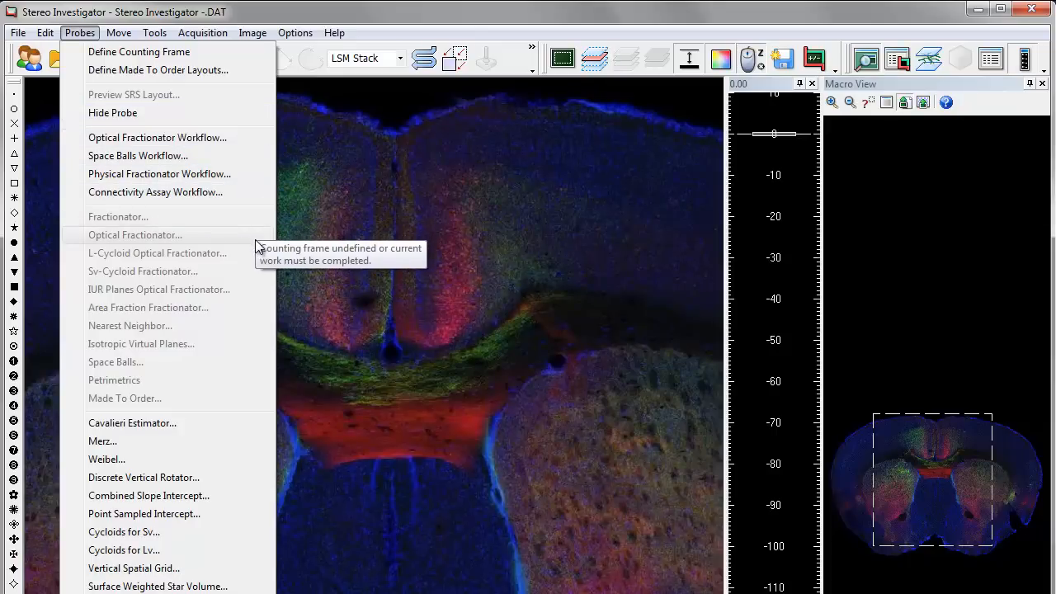
mouse_move(256, 302)
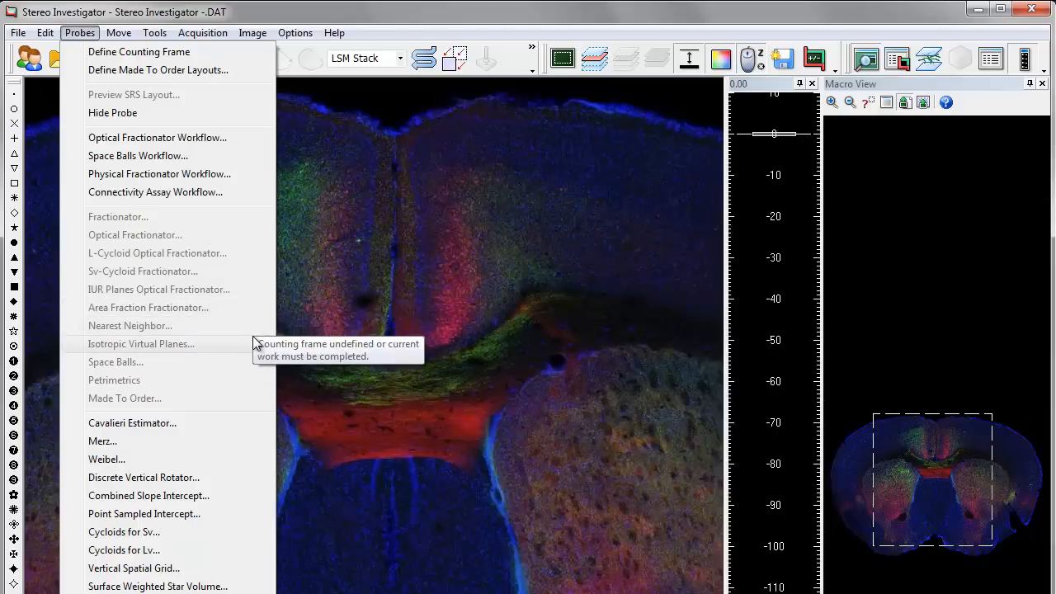
mouse_move(125, 399)
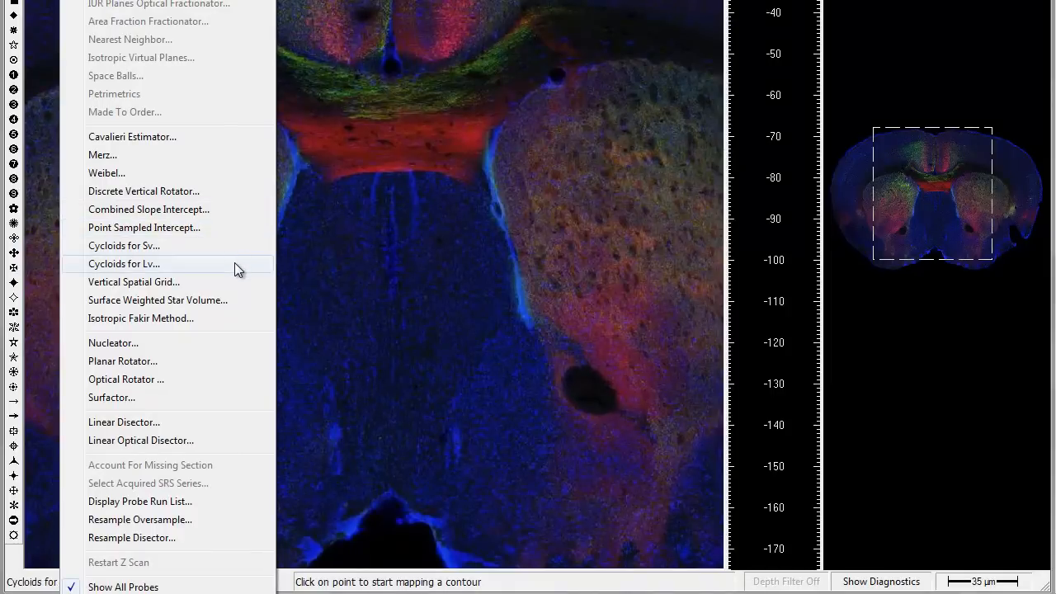
mouse_move(239, 319)
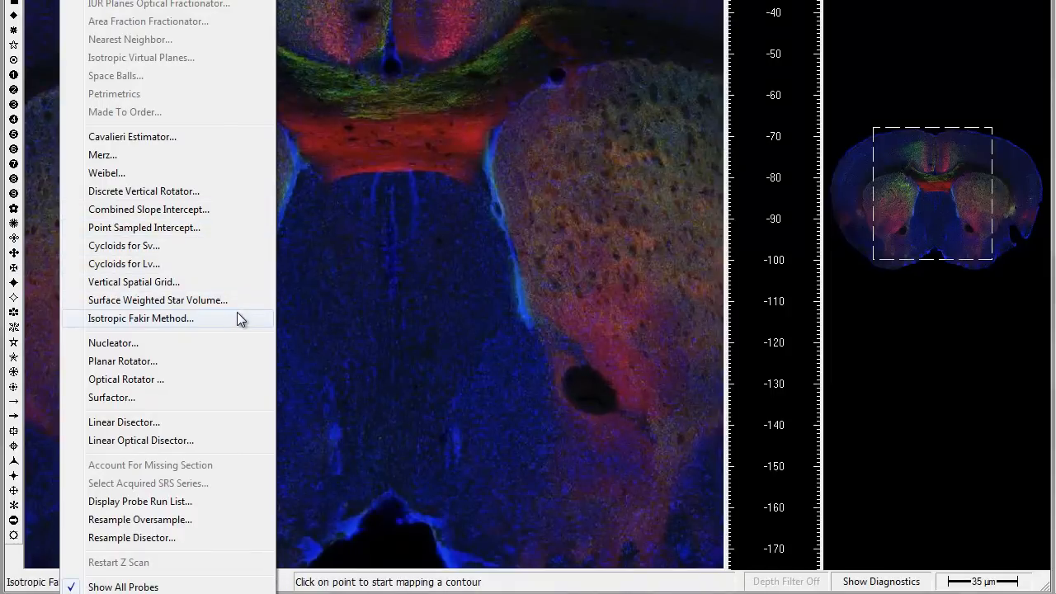
mouse_move(122, 360)
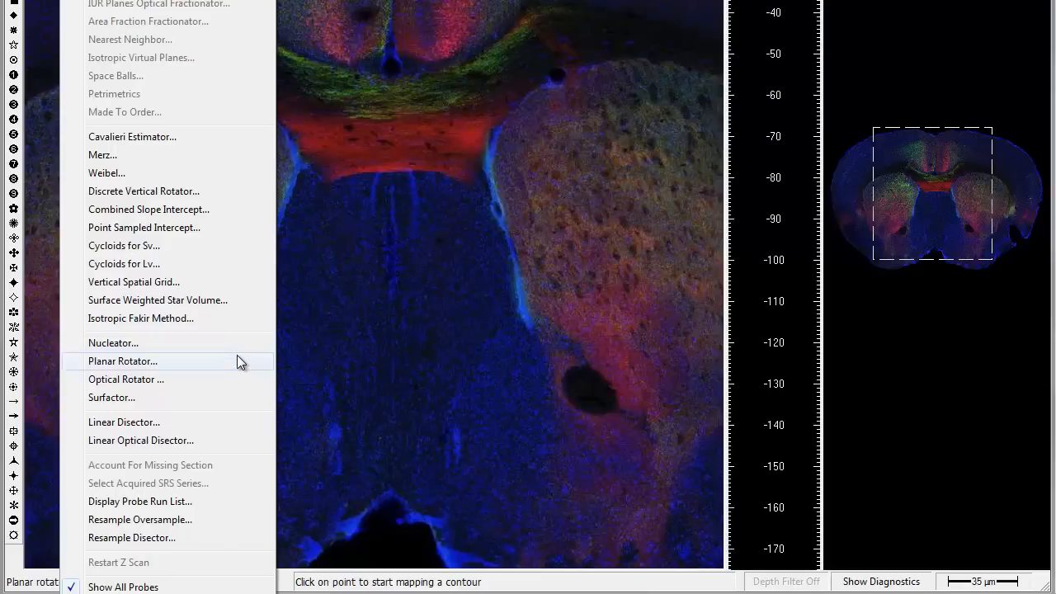
mouse_move(242, 419)
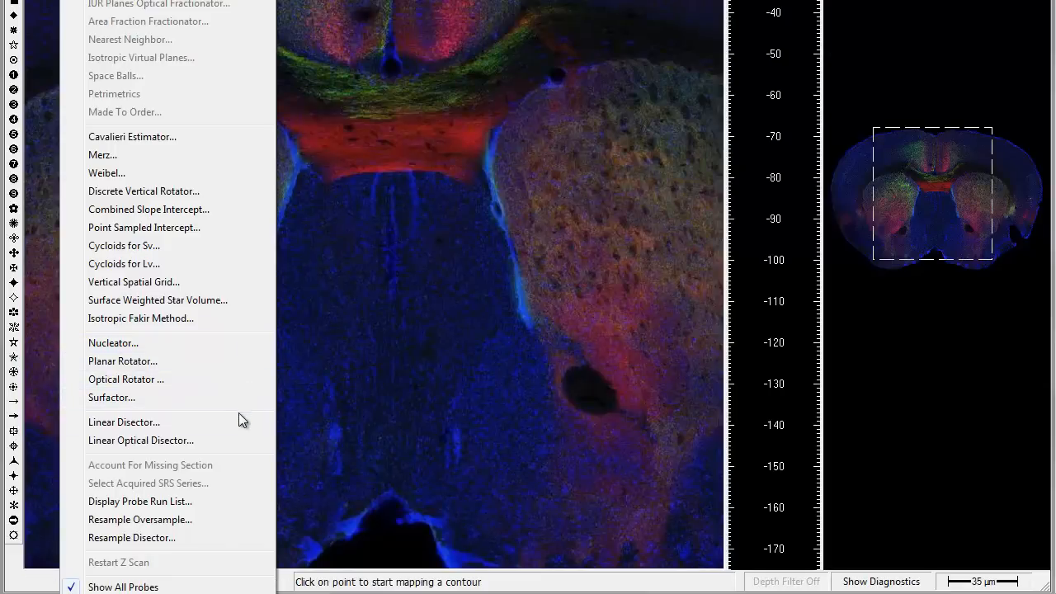
mouse_move(150, 465)
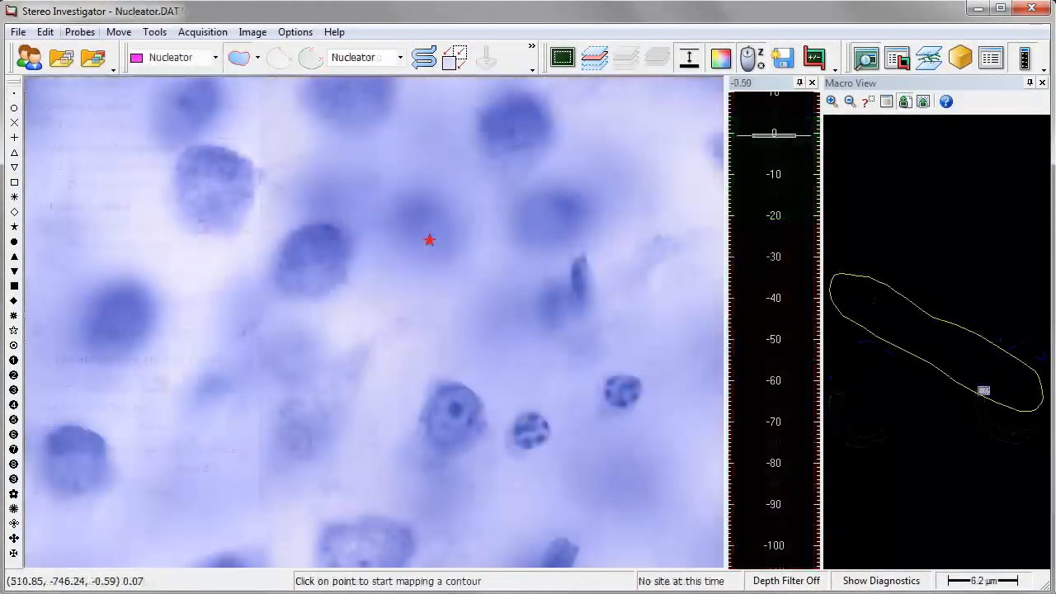
Run the Nucleator probe, marking a cell's centre and two ray-boundary crossings.
left_click(79, 31)
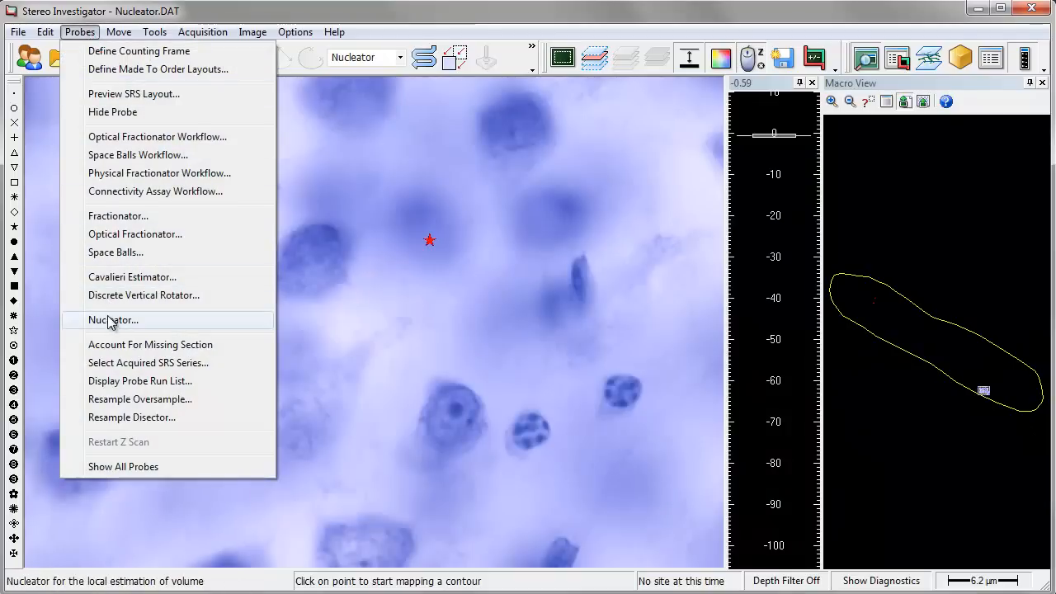
left_click(113, 319)
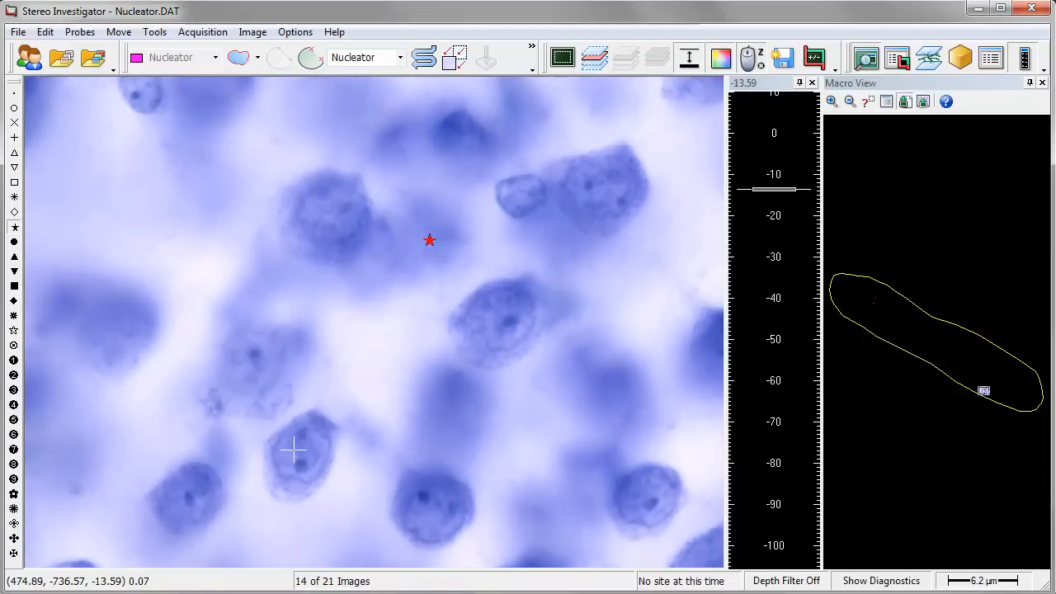
left_click(297, 452)
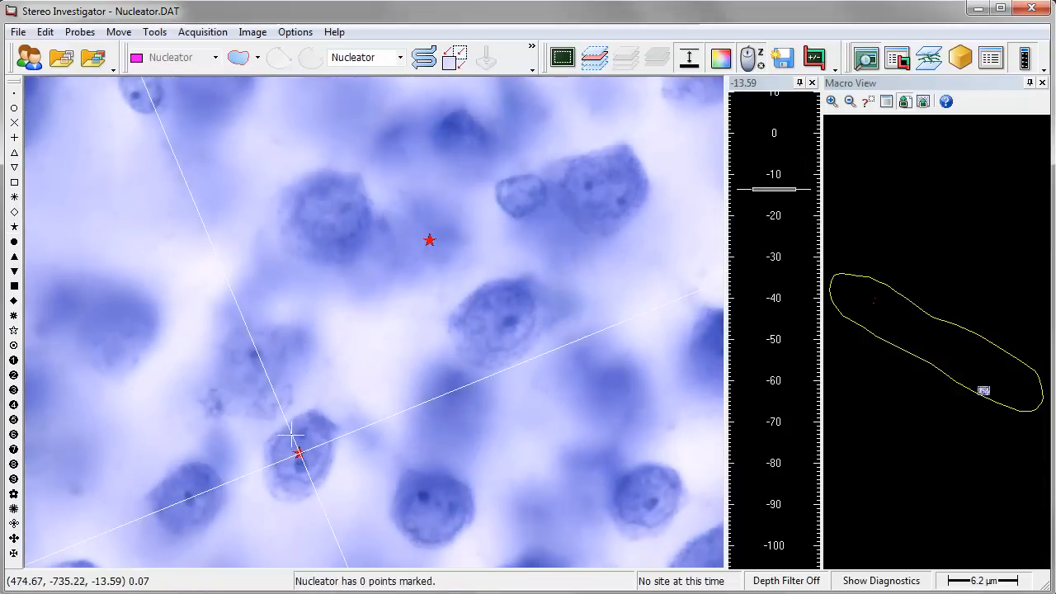
left_click(297, 453)
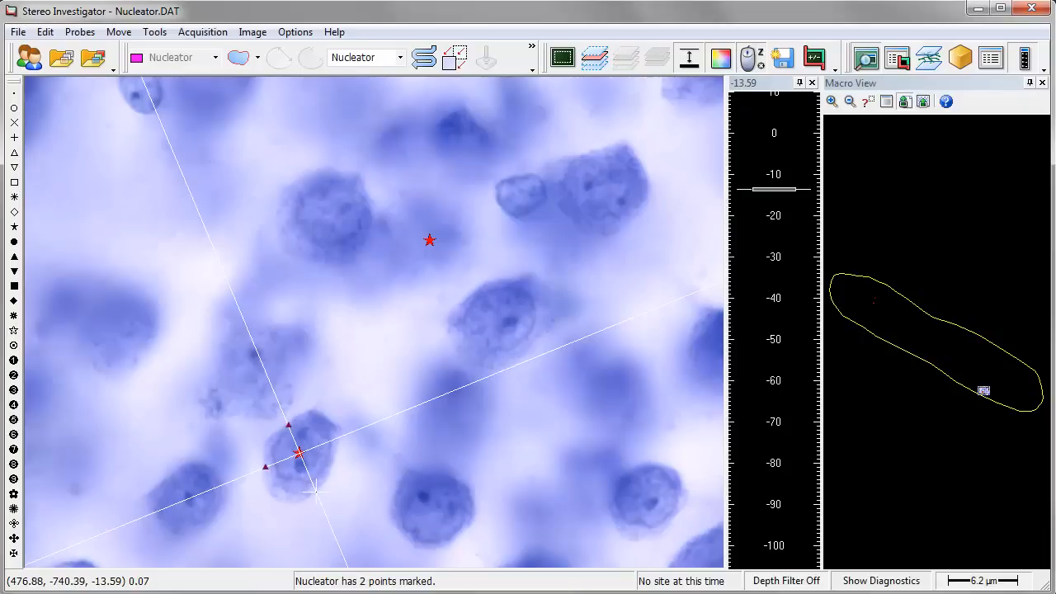
left_click(335, 438)
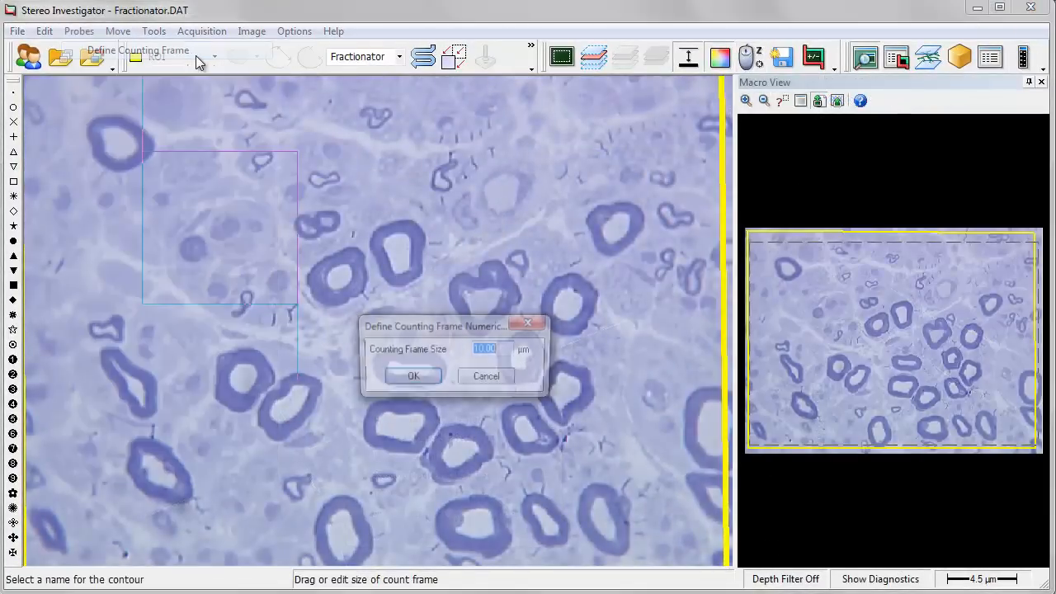
Confirm the counting frame size and accept the systematic random sampling grid layout.
left_click(413, 376)
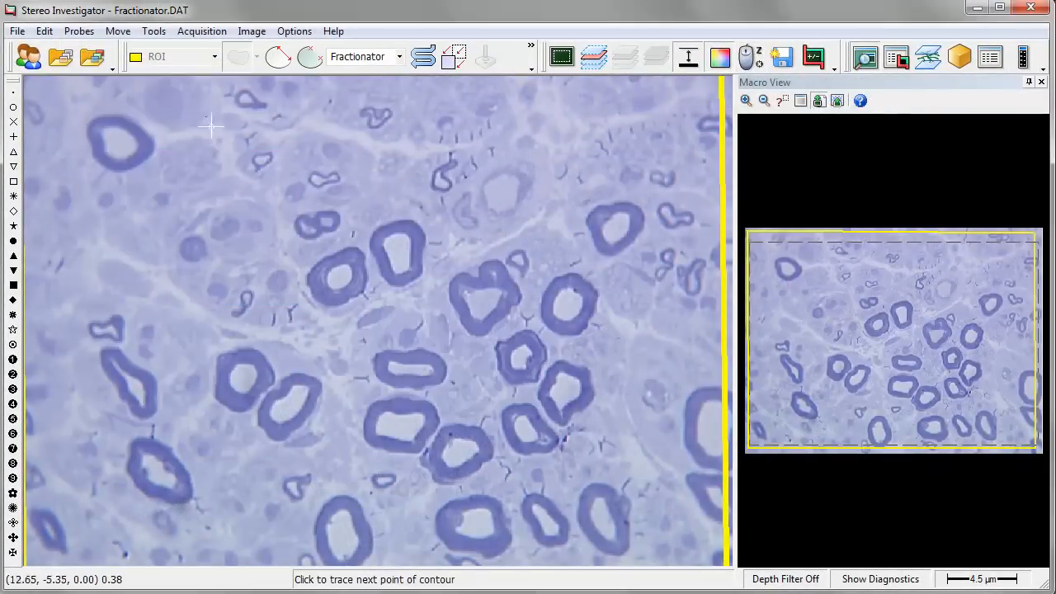
left_click(79, 30)
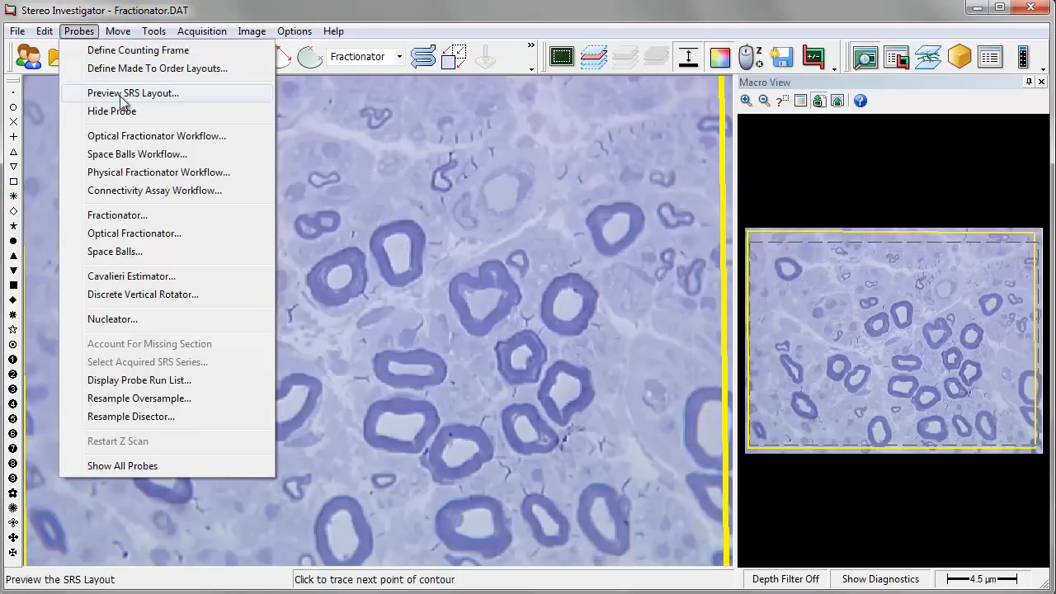
left_click(132, 93)
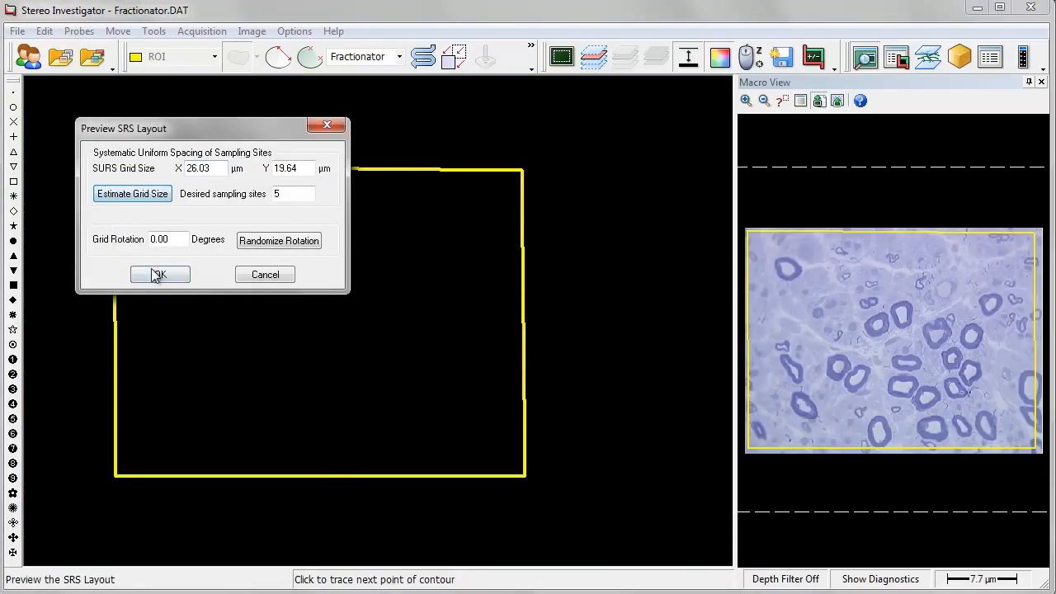
left_click(159, 275)
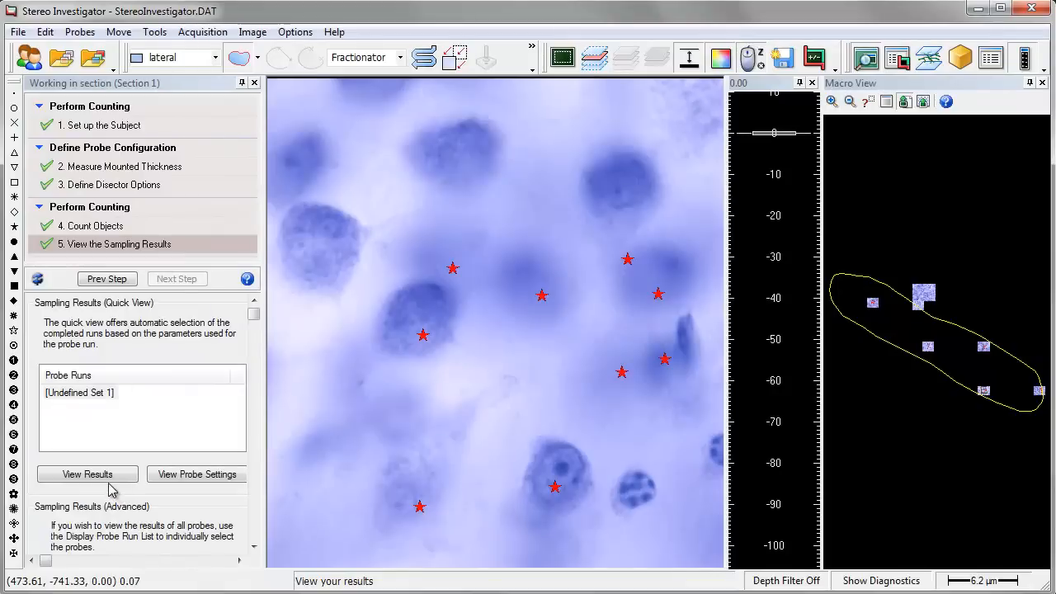
View the sampling results, check the fractionator equations, and export the results to Excel.
left_click(86, 474)
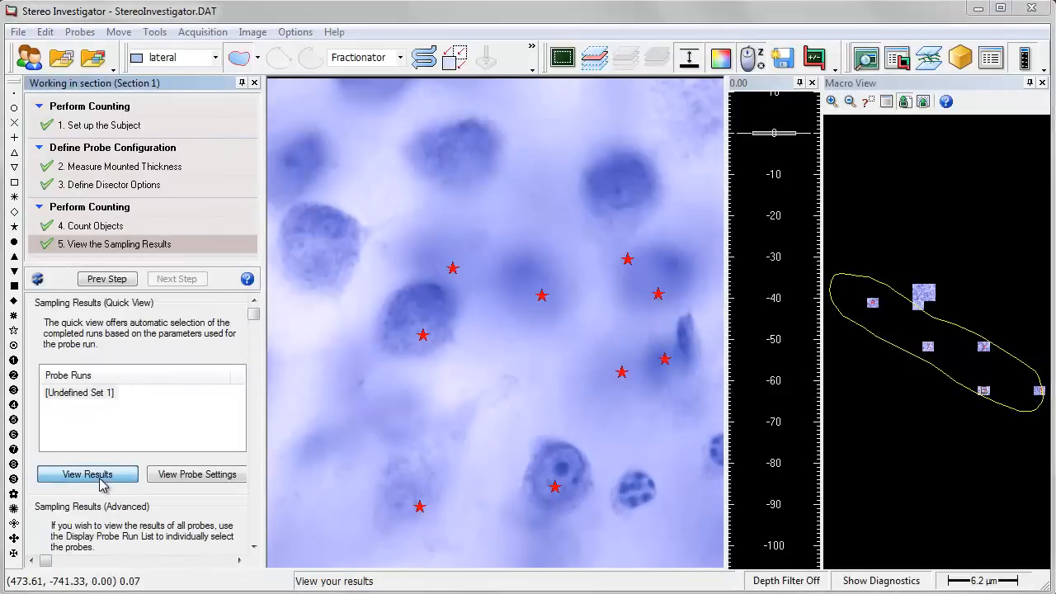
left_click(87, 473)
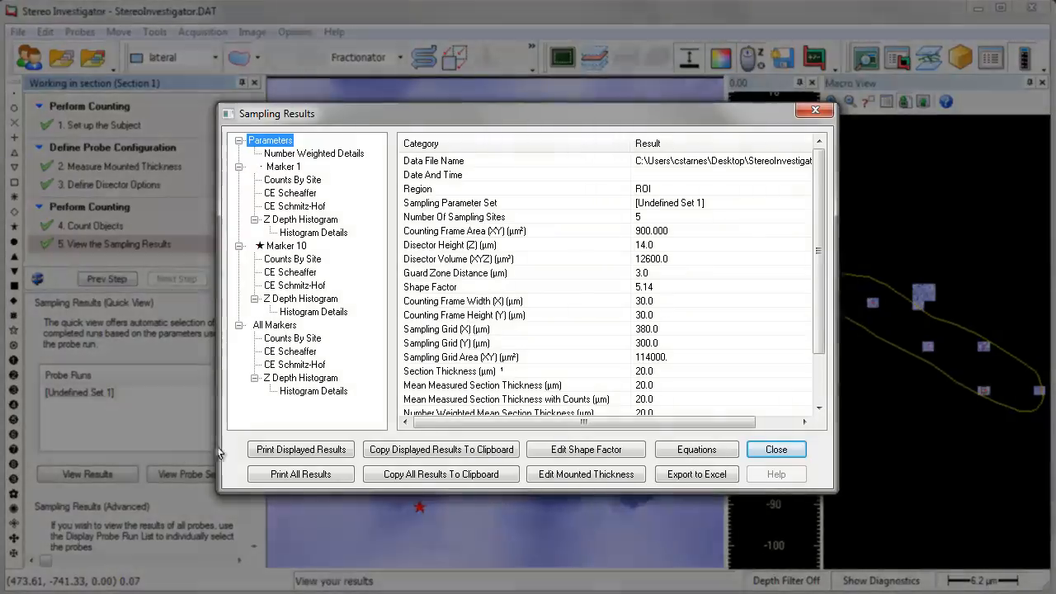
mouse_move(586, 449)
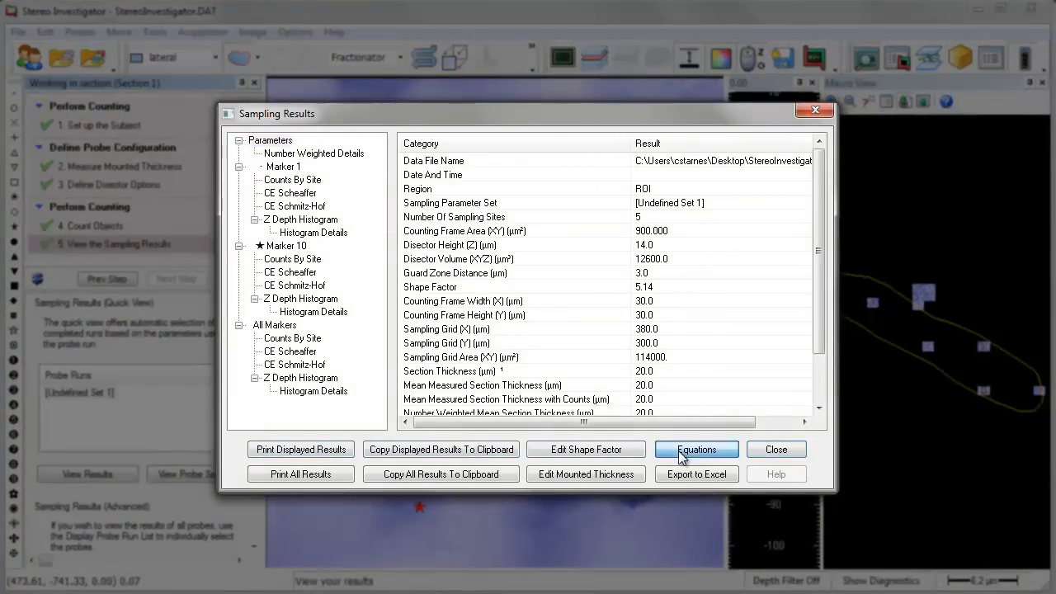
left_click(696, 449)
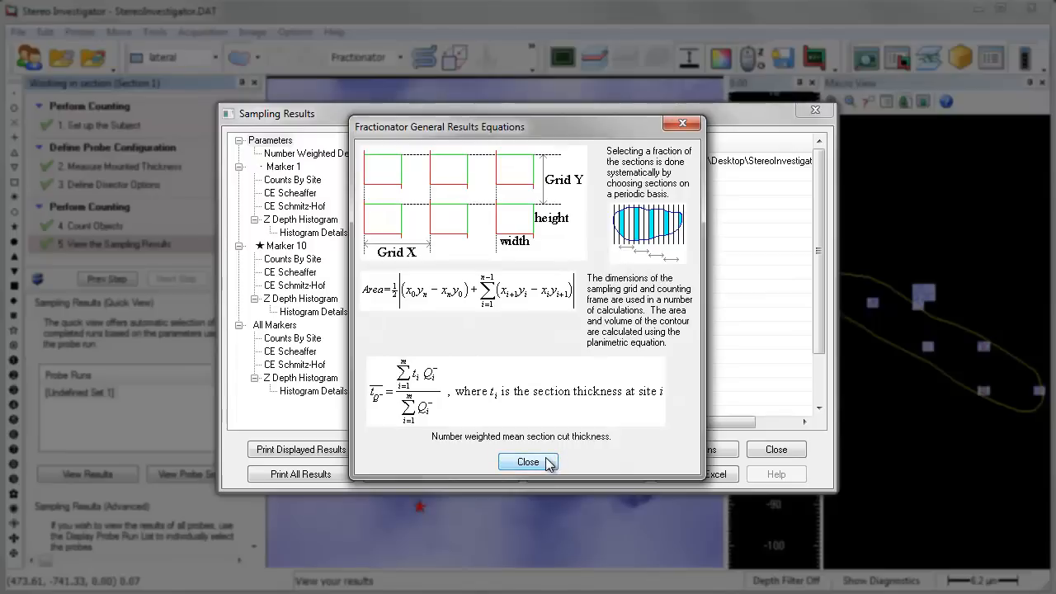
left_click(528, 461)
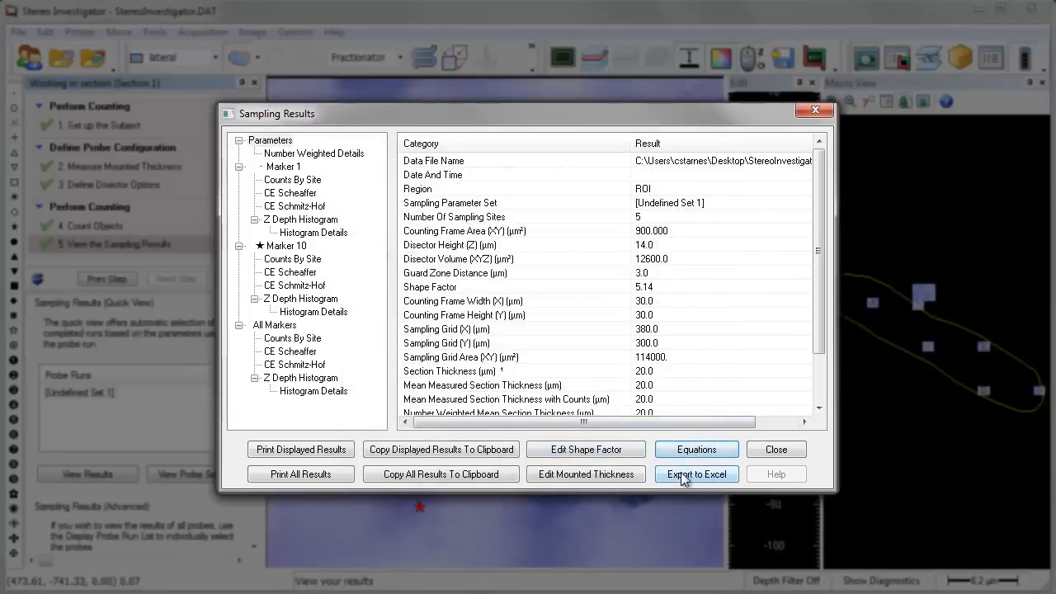
left_click(696, 474)
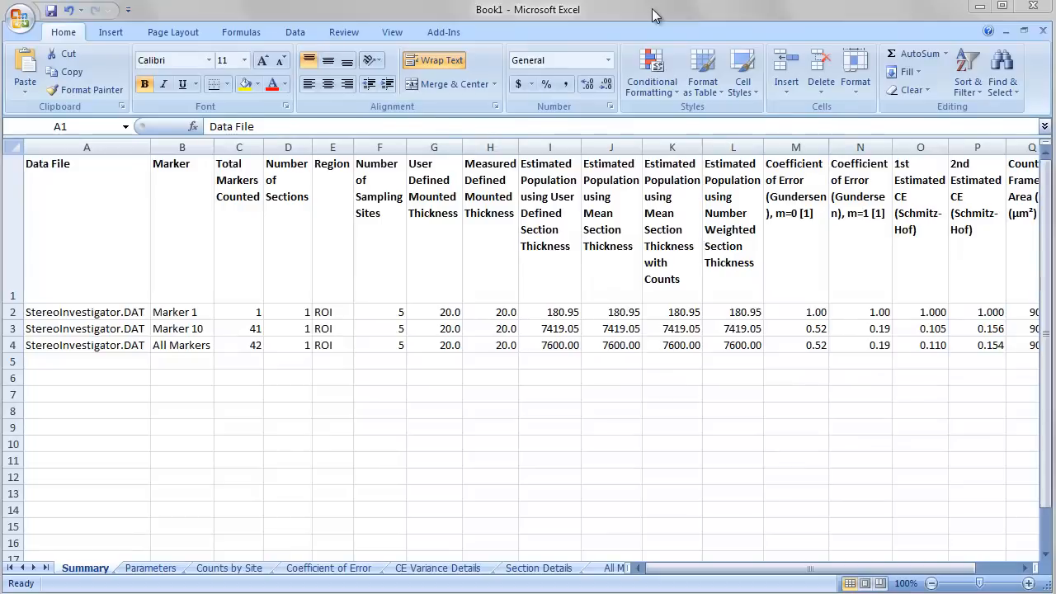
Switch between the Counts by Site and neighbouring sheets of the exported workbook.
left_click(230, 569)
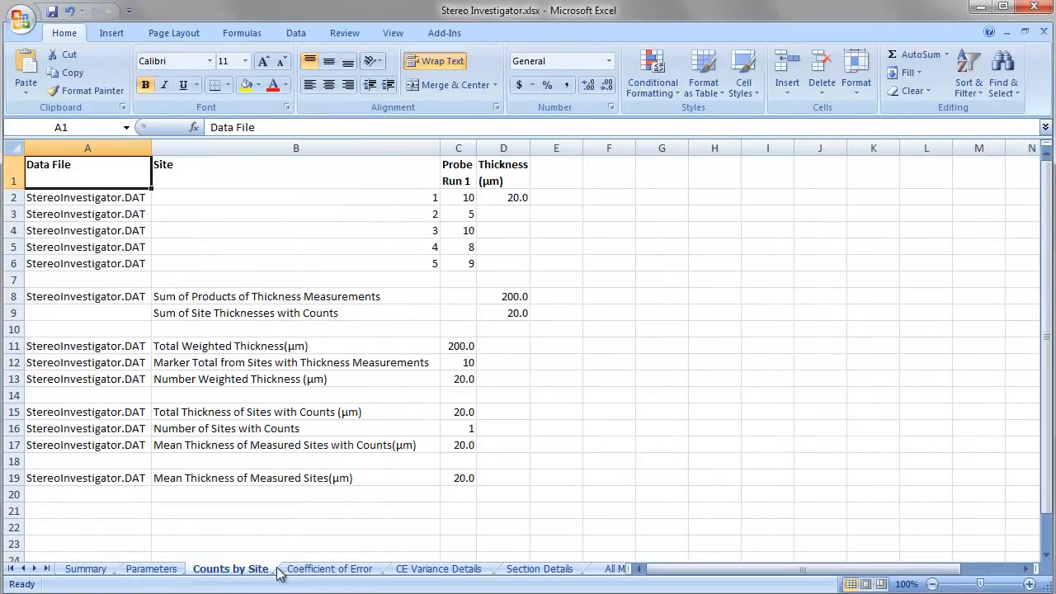
left_click(438, 569)
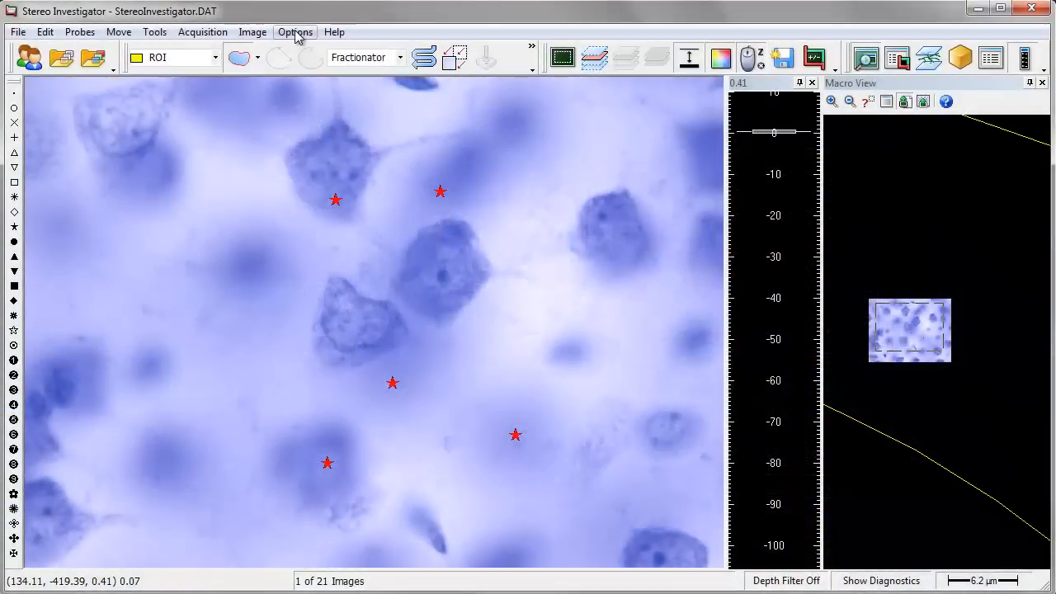
Review the Stage Setup settings under Options, scrolling through the manual stage parameters.
left_click(295, 31)
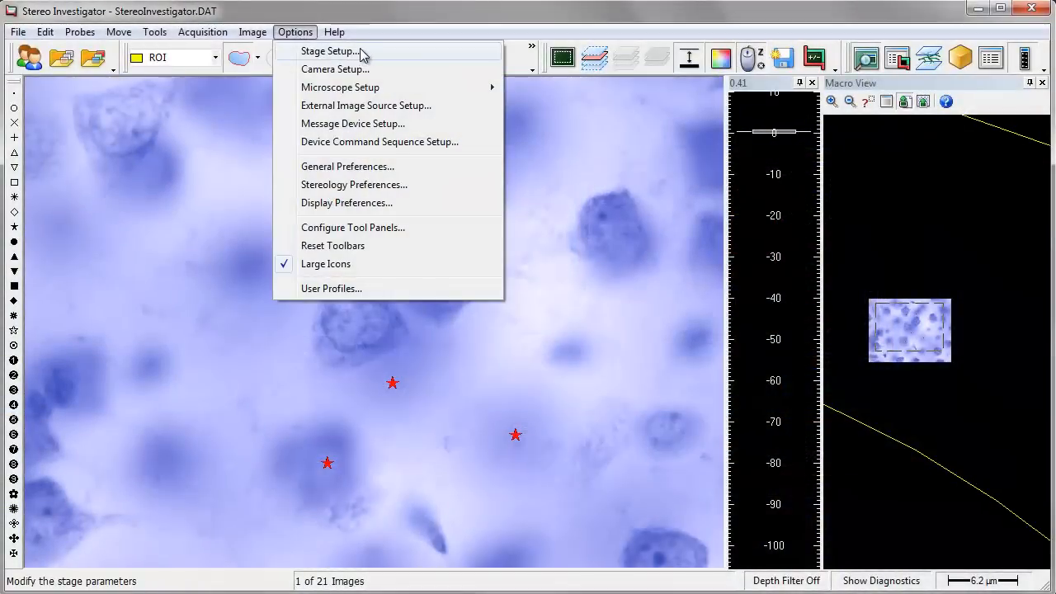
left_click(329, 50)
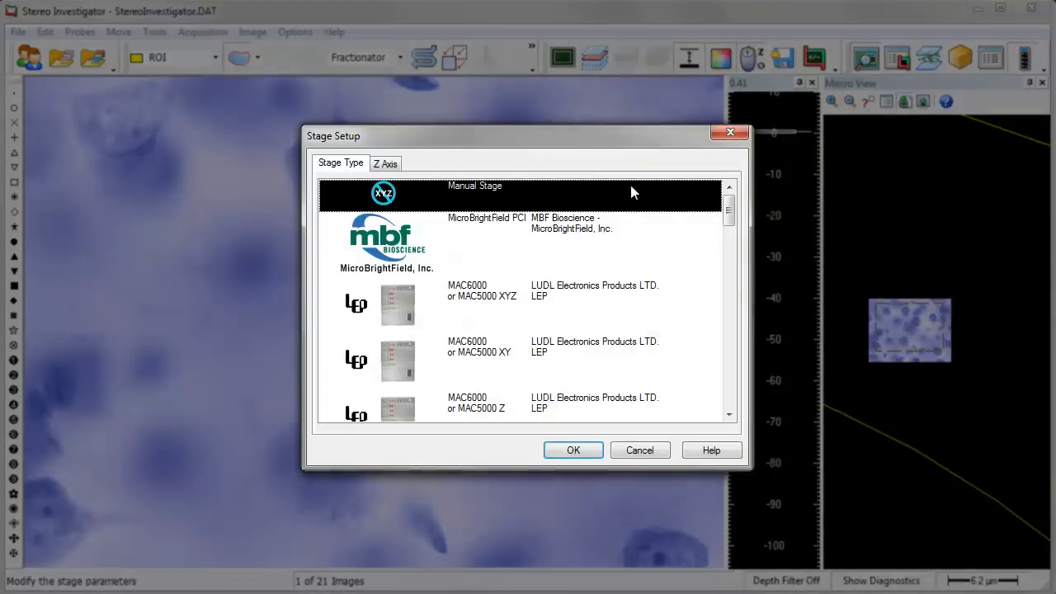
scroll("down", 3)
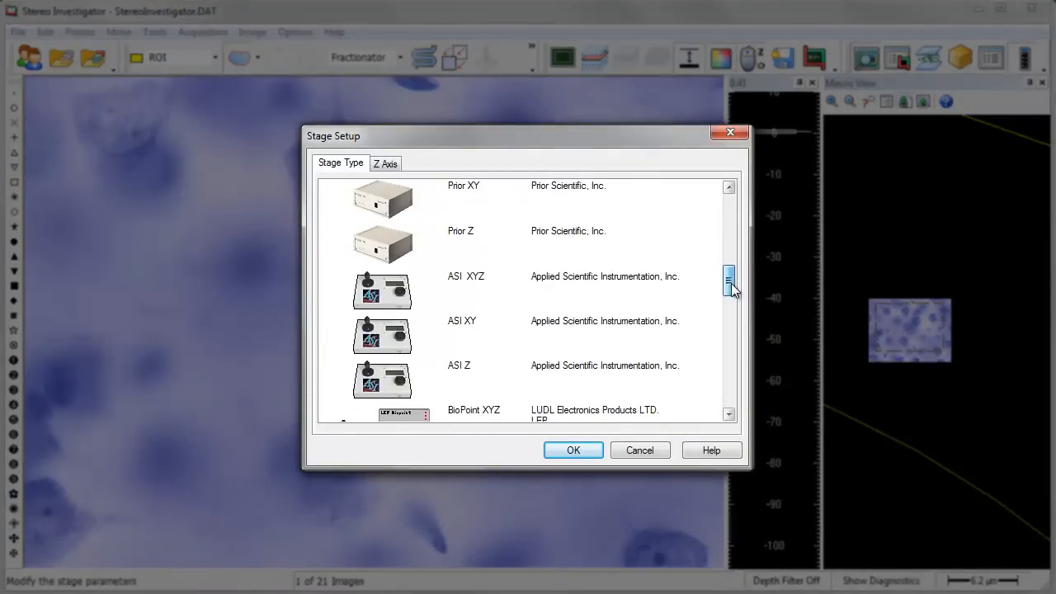
scroll("down", 3)
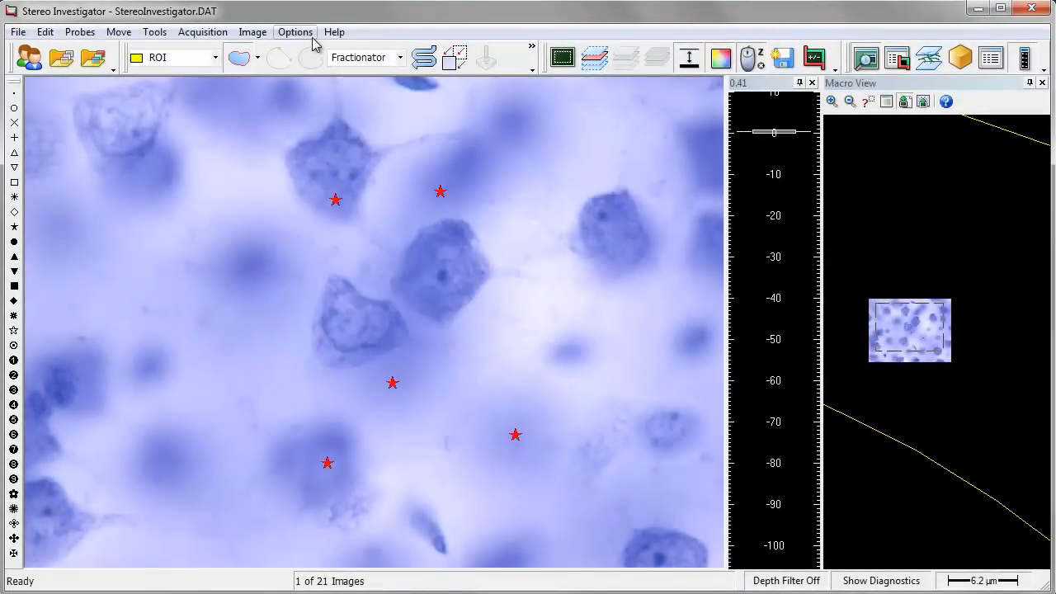
Review the Camera Setup keeping Simulation selected, then return to the Options setup list.
left_click(294, 32)
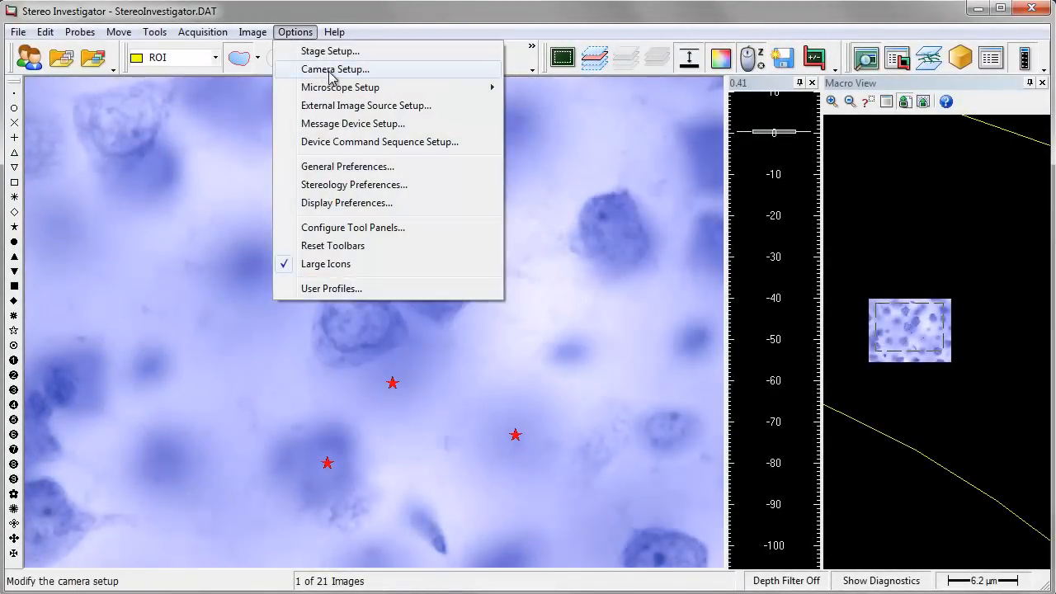
left_click(335, 68)
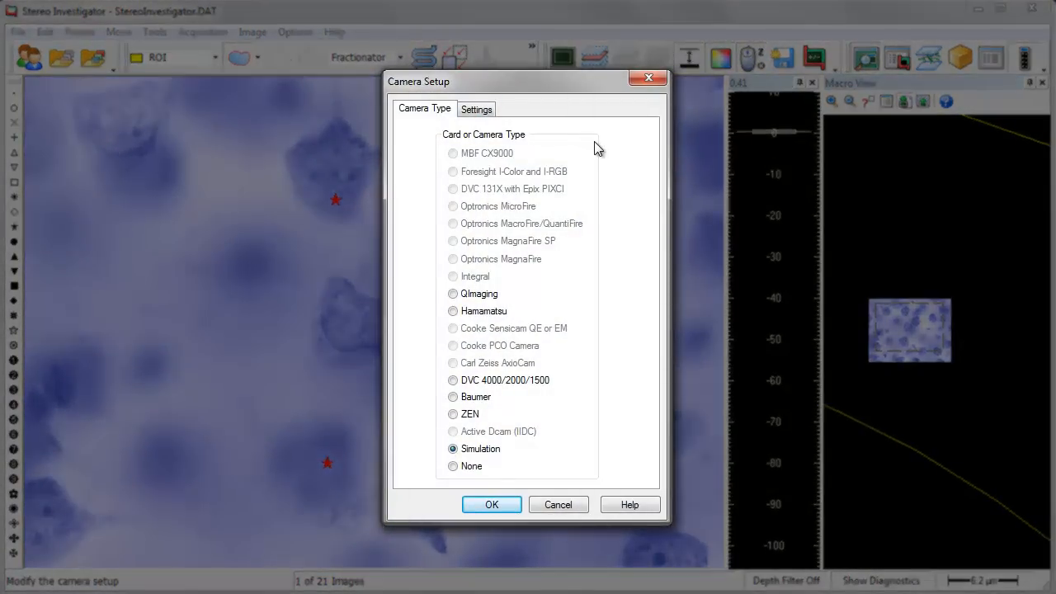
mouse_move(594, 340)
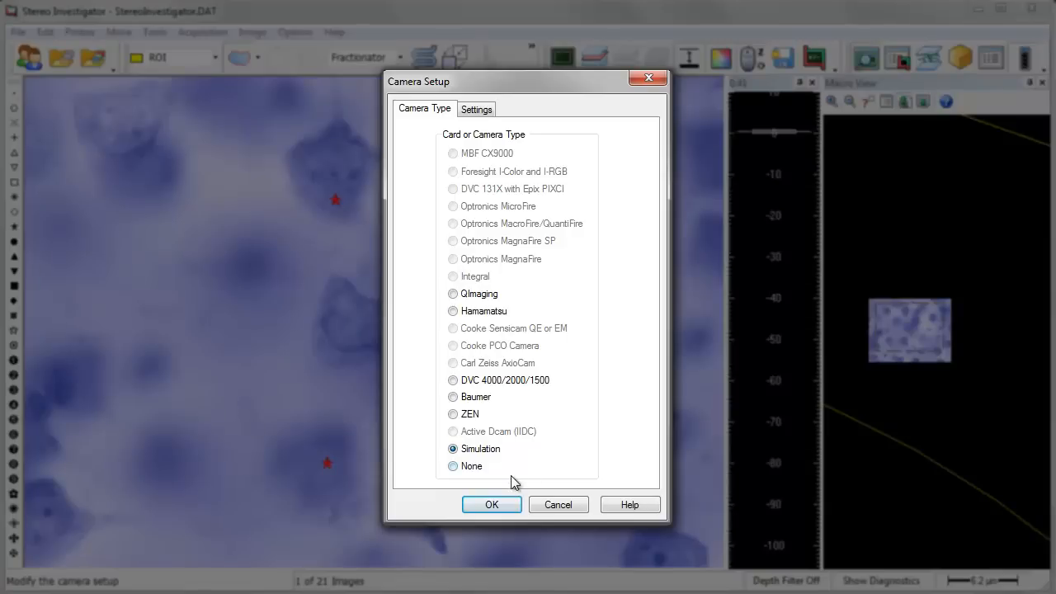
left_click(491, 504)
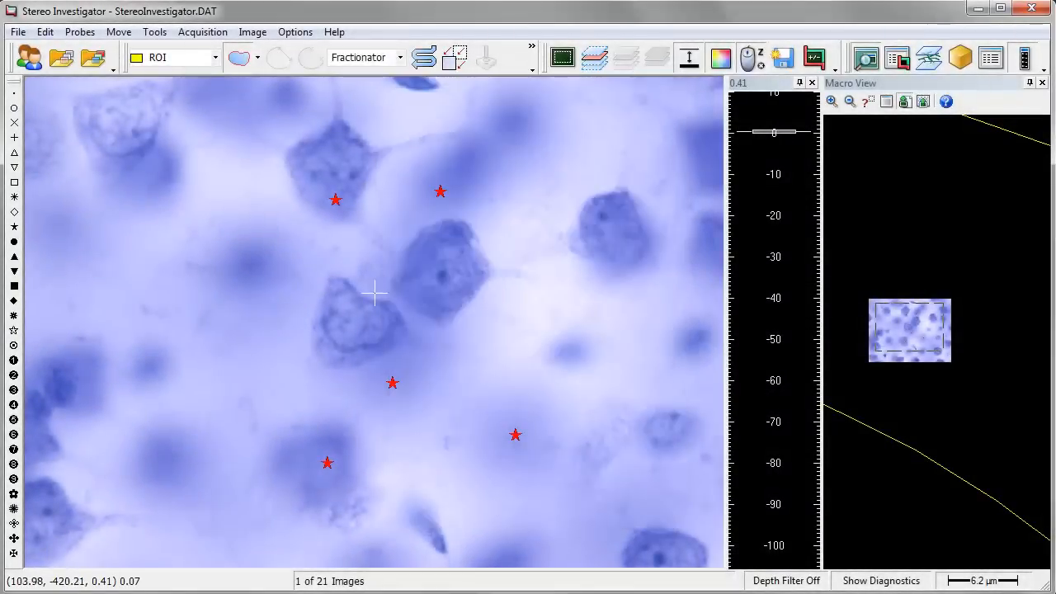
left_click(294, 31)
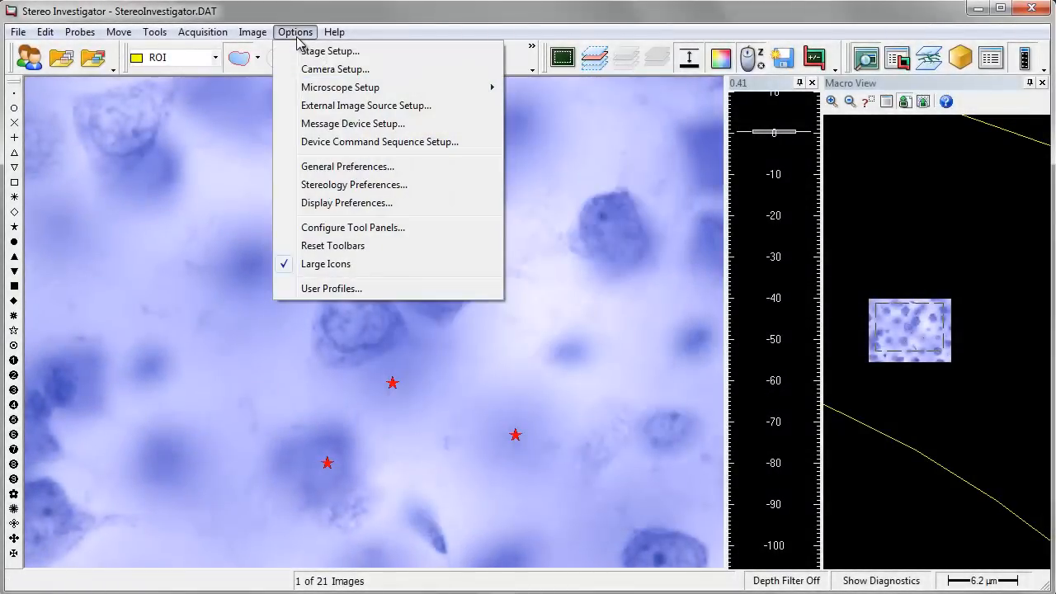
mouse_move(340, 87)
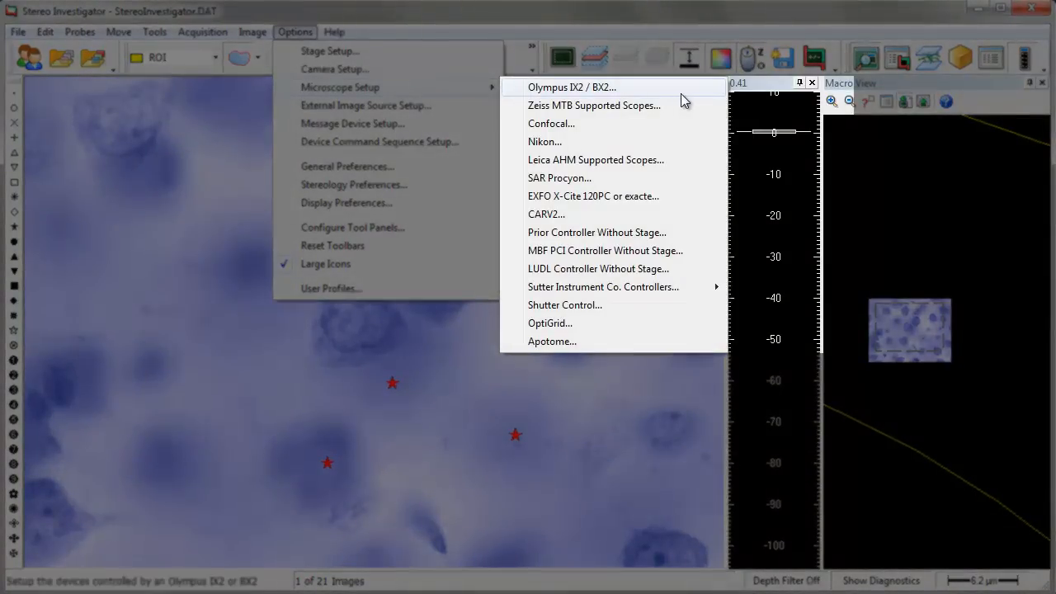
mouse_move(545, 141)
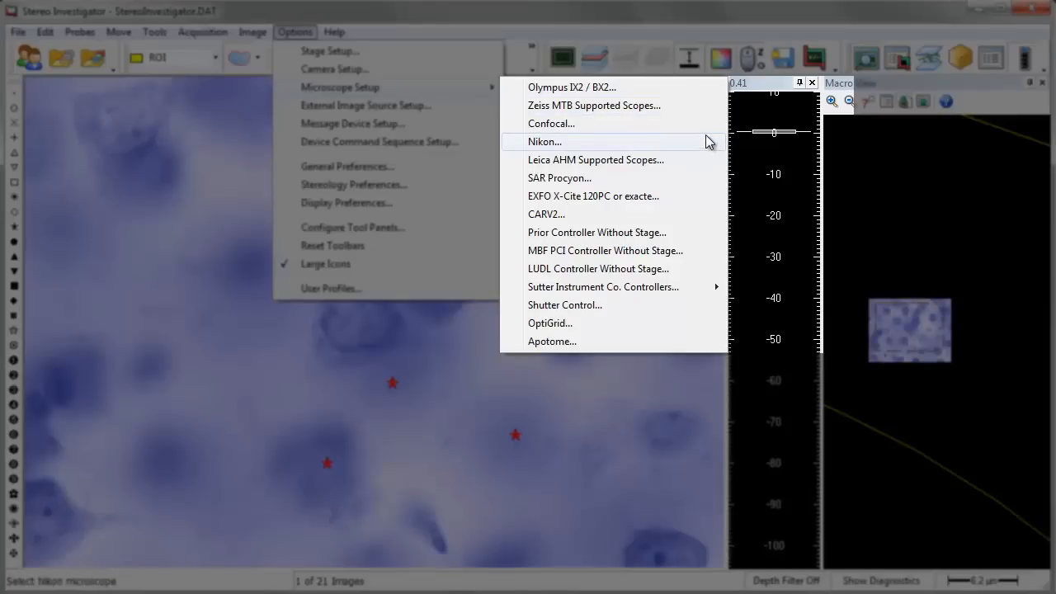
mouse_move(696, 250)
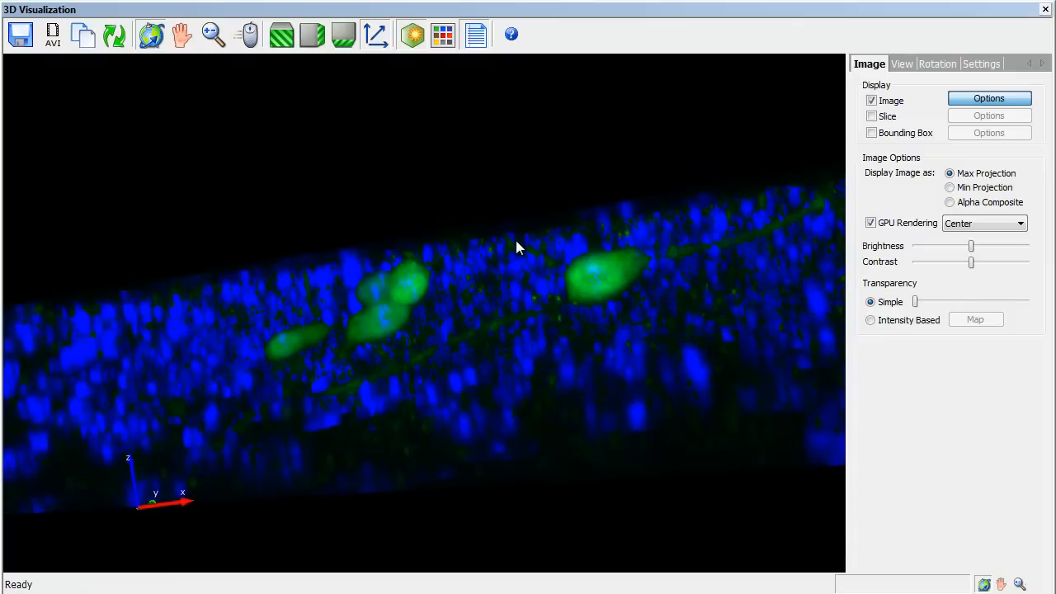
Tilt the 3D volume to look down onto the green-labelled cells.
left_click_drag(518, 248, 519, 299)
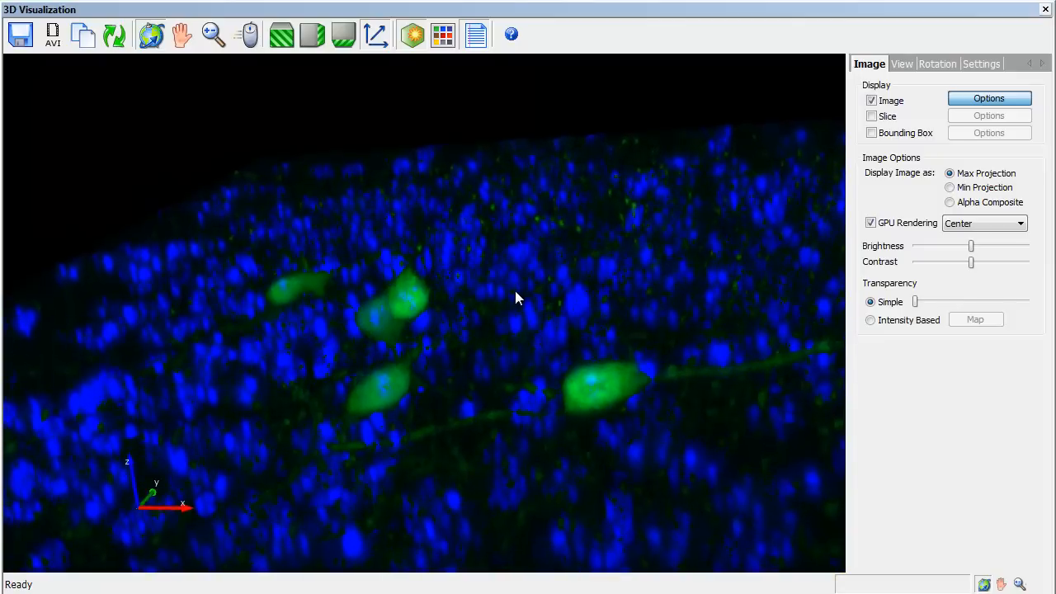